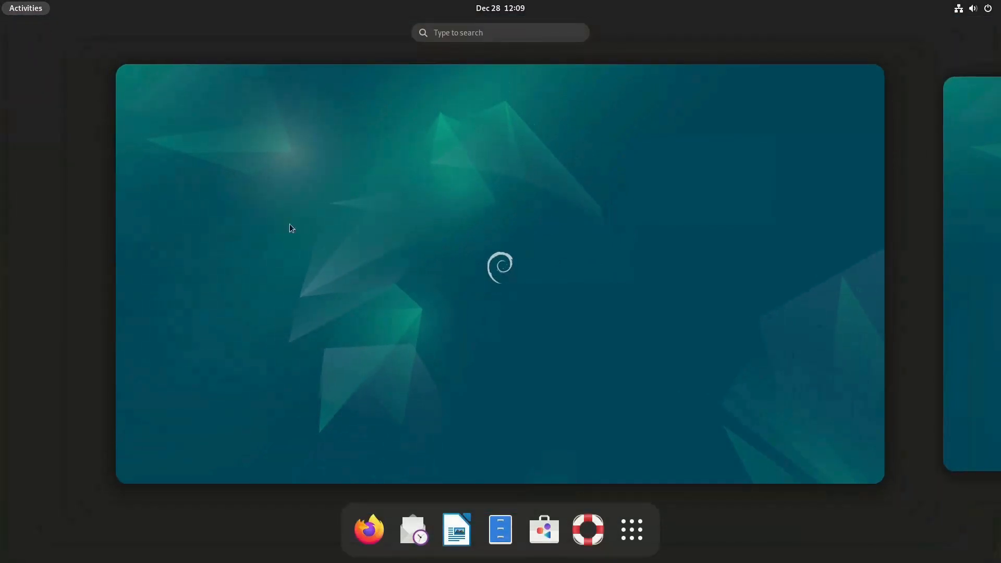
{"action": "mouse_move", "coordinate": [630, 459]}
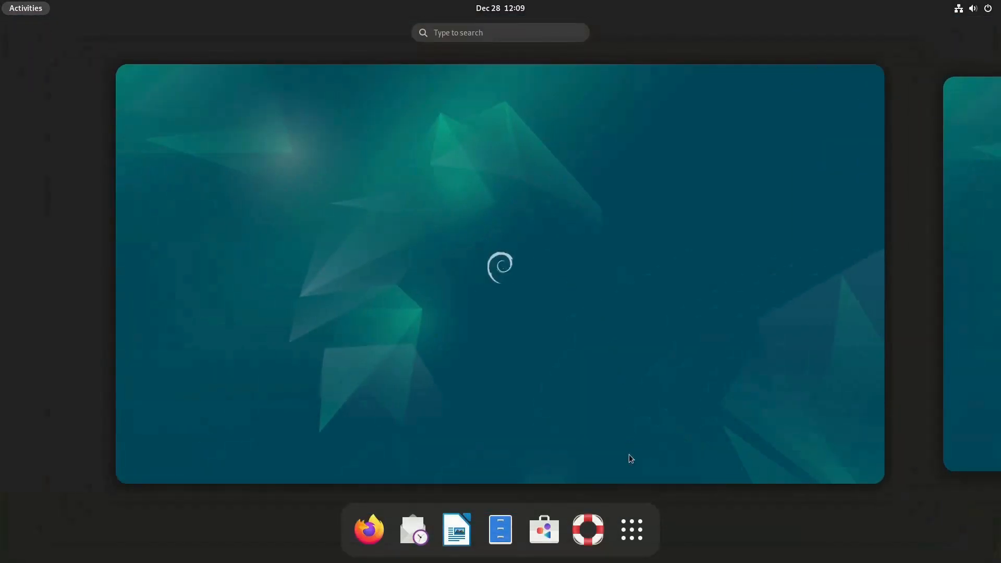
Browse the app grid, peek into the Utilities group, then launch Software from the dash
{"action": "left_click", "coordinate": [631, 529]}
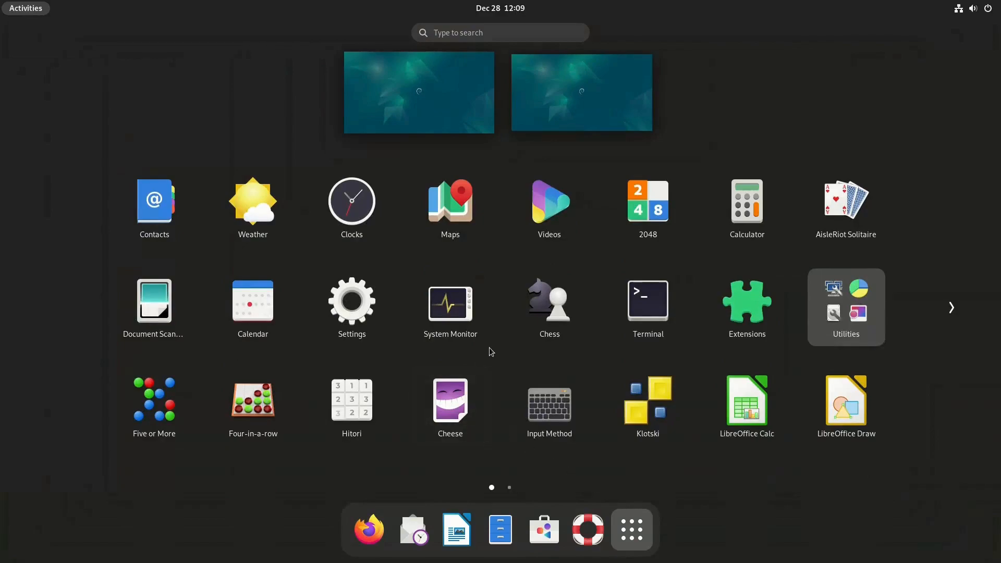
{"action": "mouse_move", "coordinate": [655, 371]}
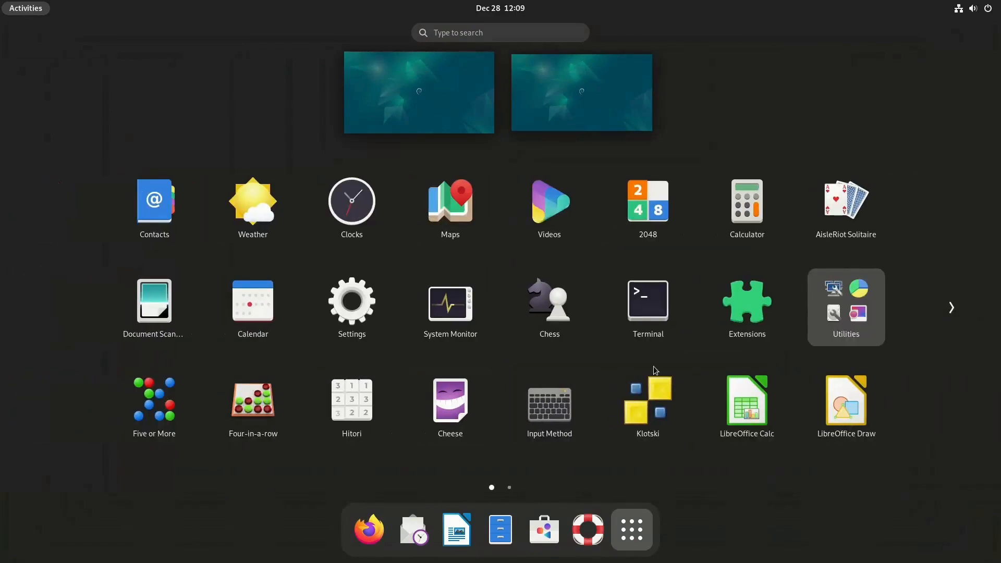
{"action": "left_click", "coordinate": [846, 306]}
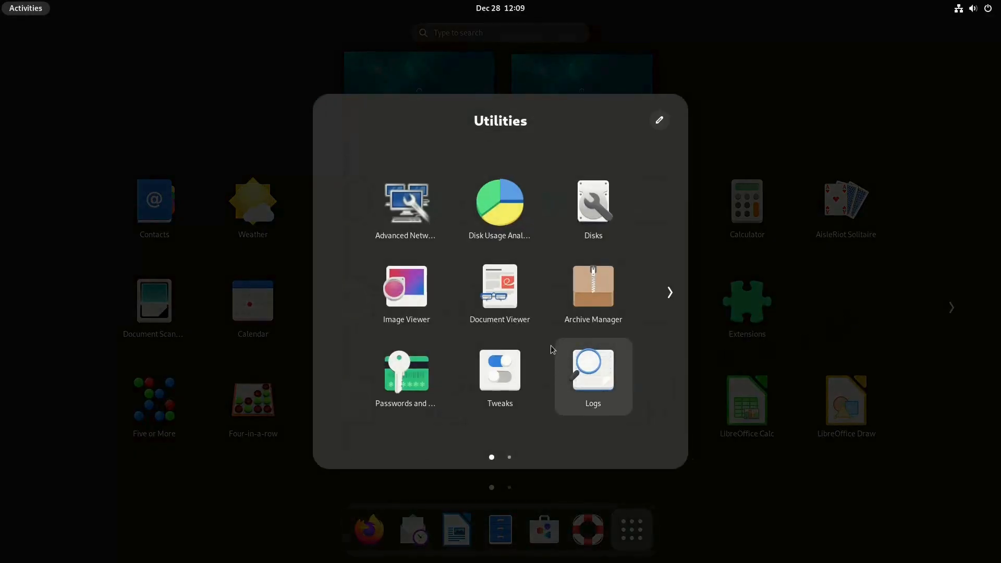
{"action": "left_click", "coordinate": [553, 350]}
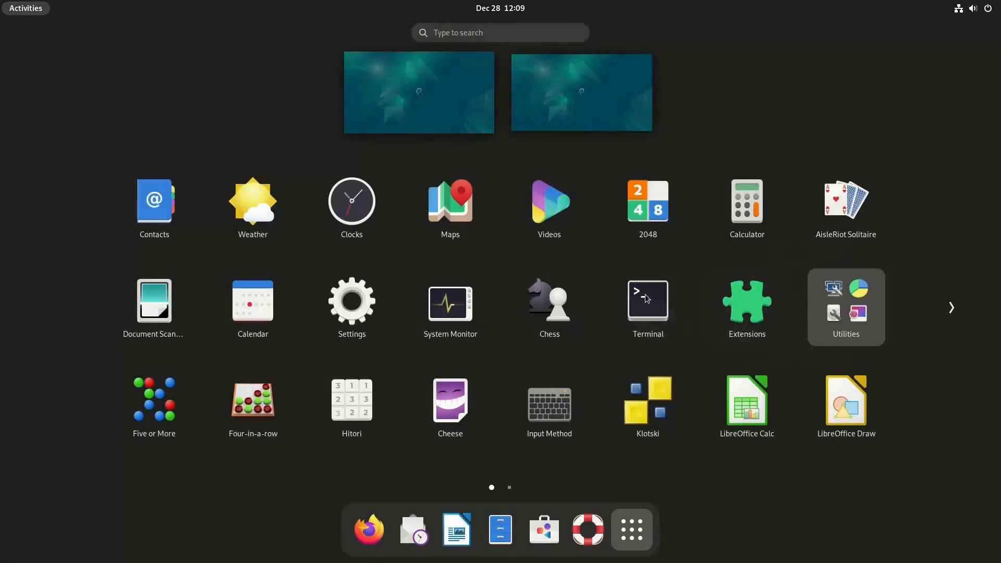
{"action": "mouse_move", "coordinate": [575, 431]}
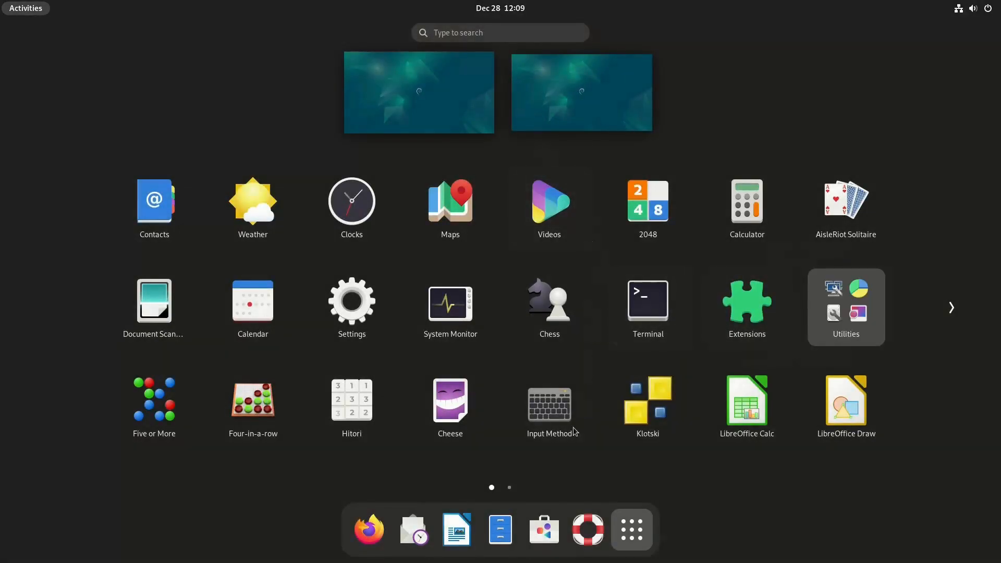
{"action": "left_click", "coordinate": [544, 529]}
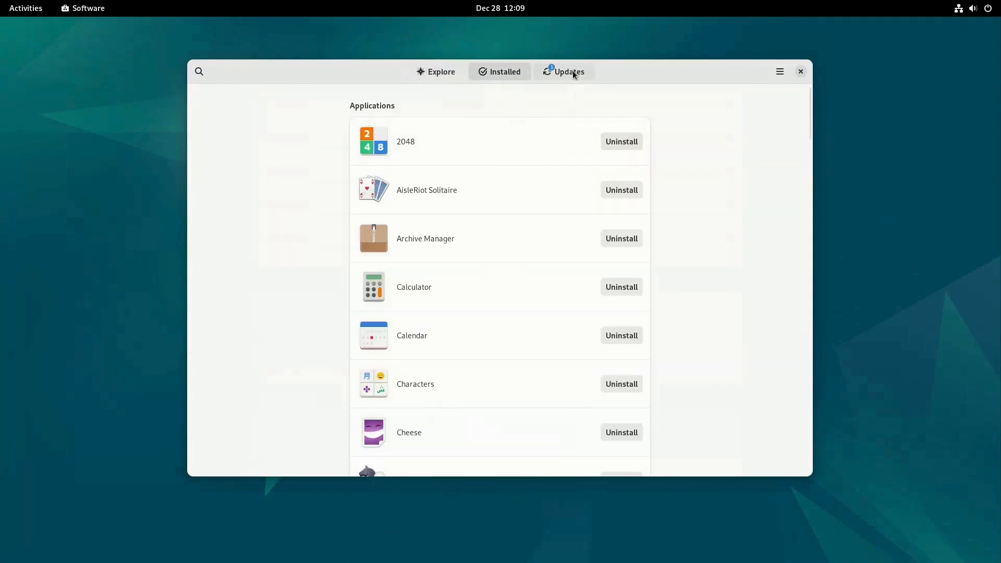
Review the Updates list of pending System Updates, then close Software
{"action": "left_click", "coordinate": [569, 71]}
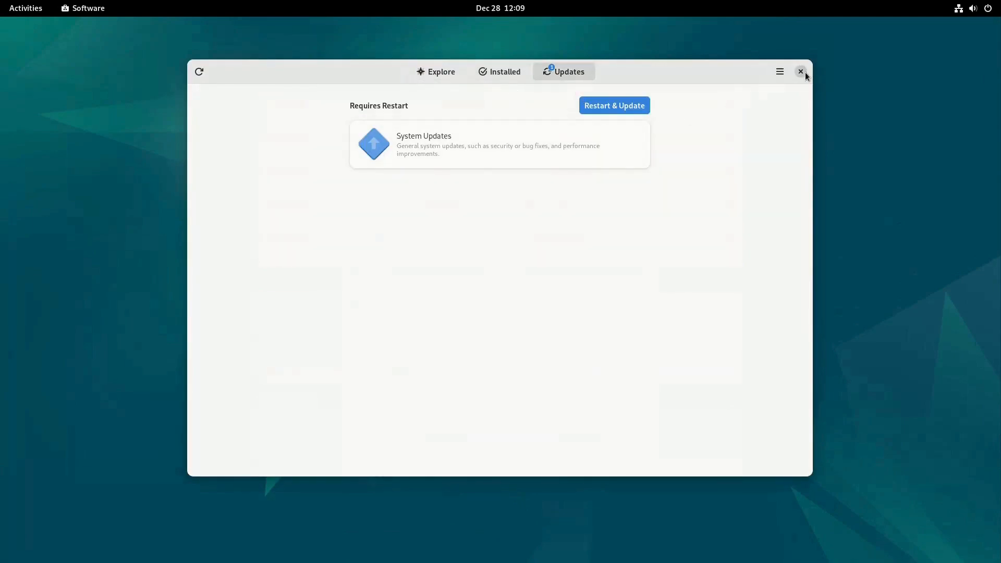
{"action": "left_click", "coordinate": [801, 71]}
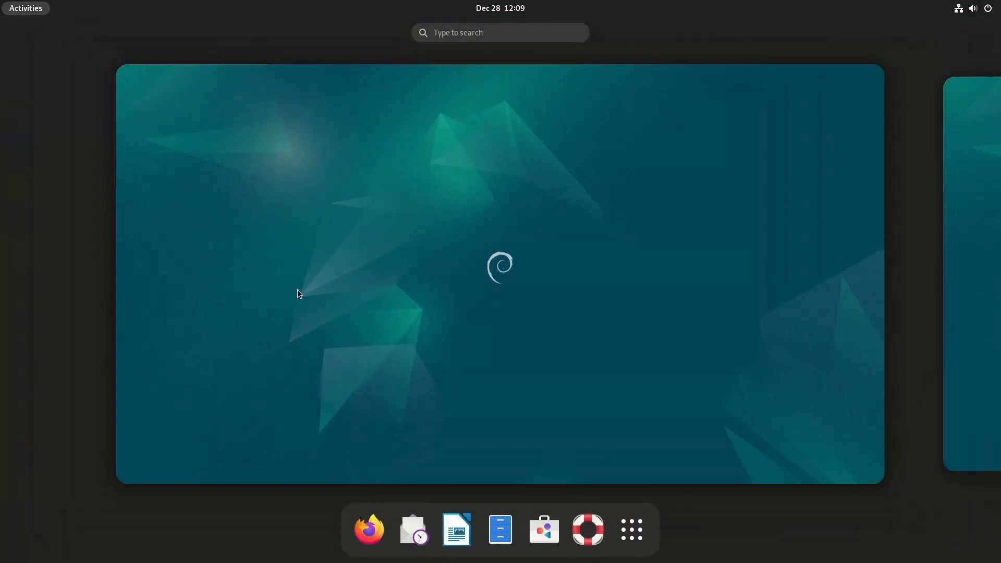
{"action": "type", "text": "2+2"}
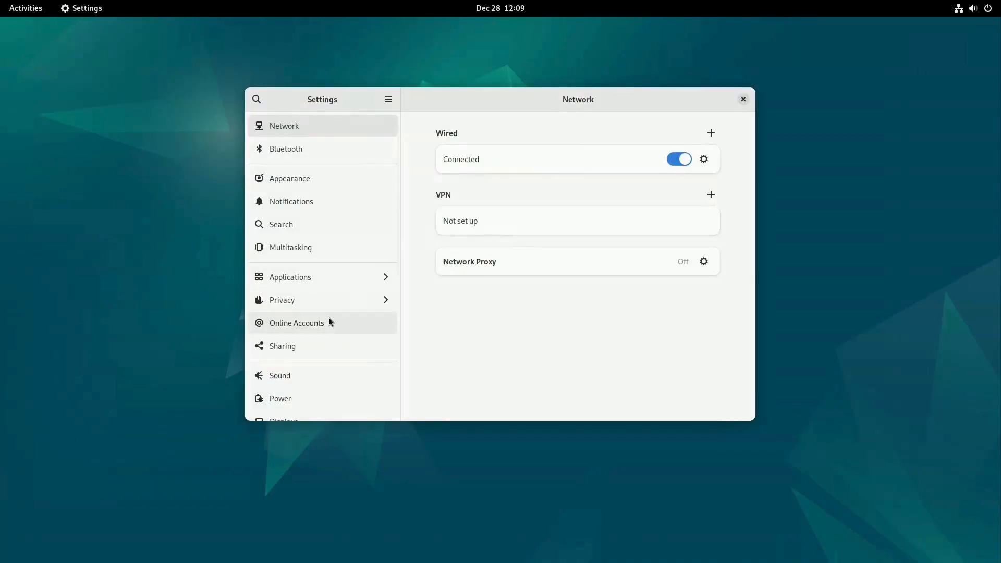
Show the About page identifying the system as Debian GNU/Linux 12 (bookworm)
{"action": "scroll", "scroll_direction": "down", "scroll_amount": 3}
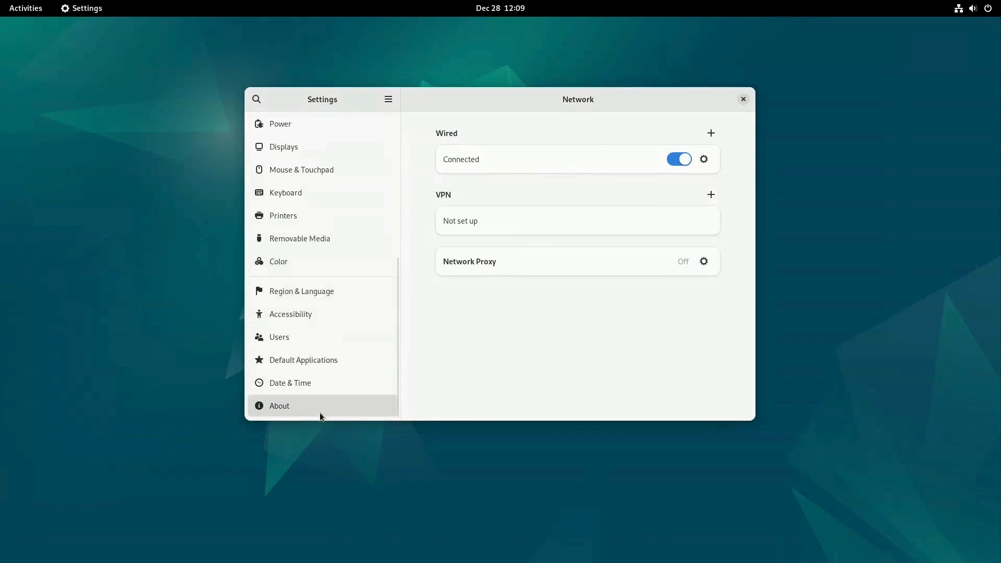
{"action": "left_click", "coordinate": [279, 406]}
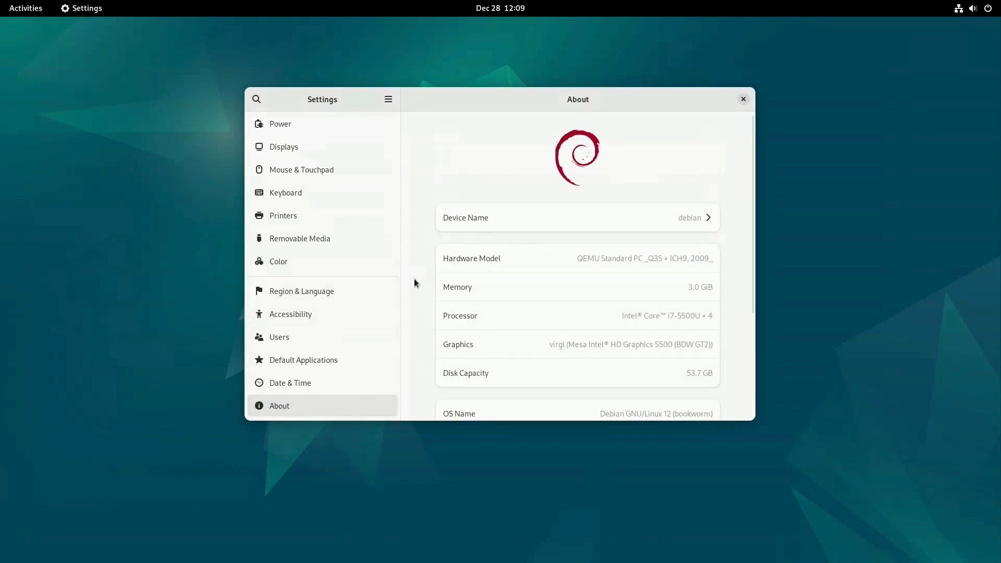
{"action": "scroll", "scroll_direction": "down", "scroll_amount": 3}
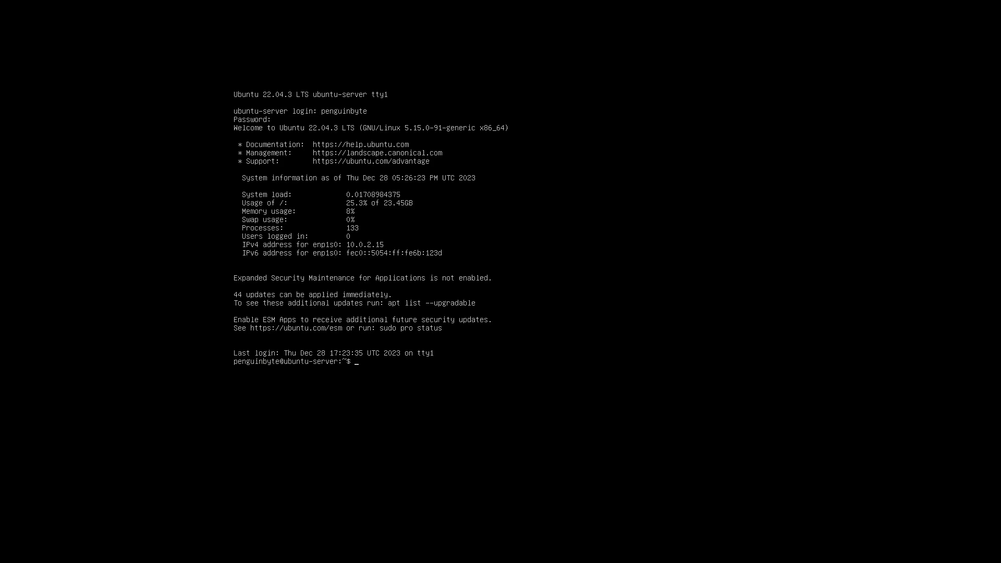
Run cowsay "Unfortunately, there is no GUI in Ubuntu Server by default", then start typing sl
{"action": "type", "text": "cowsay"}
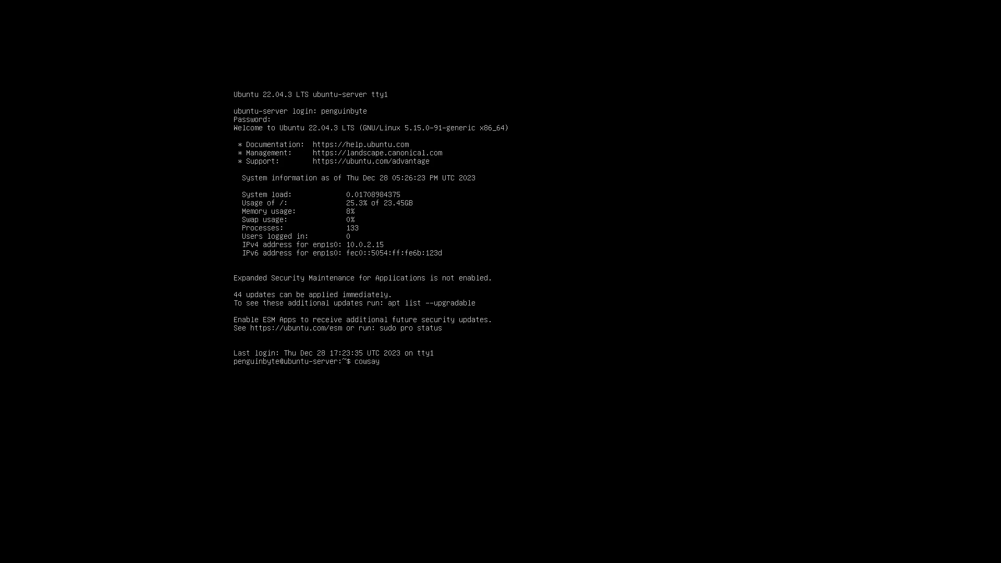
{"action": "type", "text": "\"Unfort"}
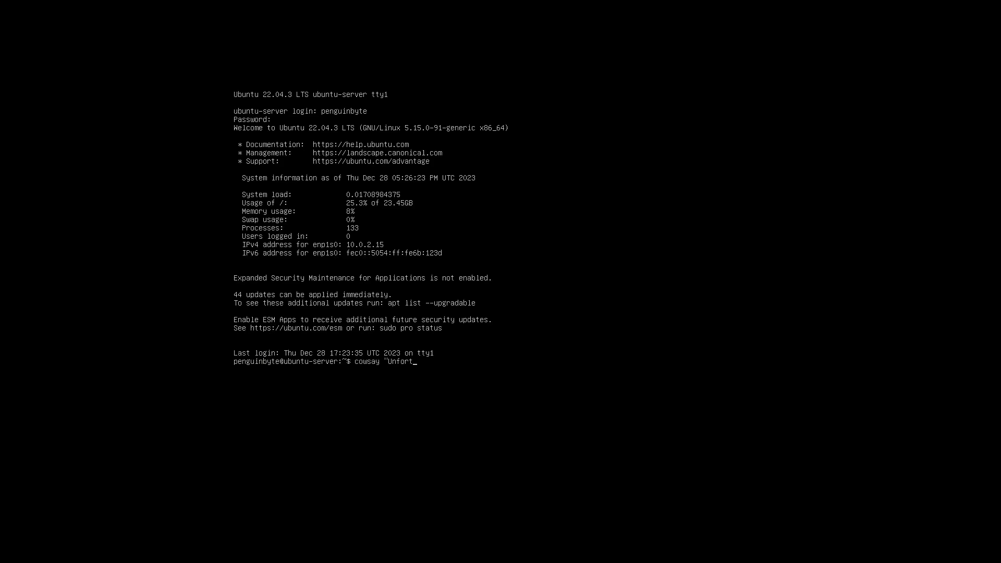
{"action": "type", "text": "unately, there is no GUI in Ubuntu Server by default"}
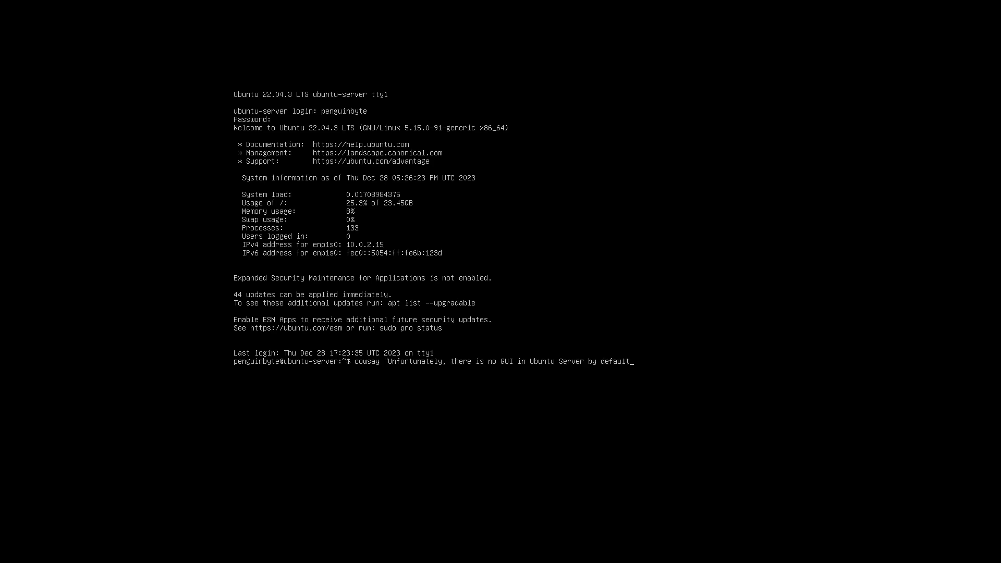
{"action": "type", "text": "\""}
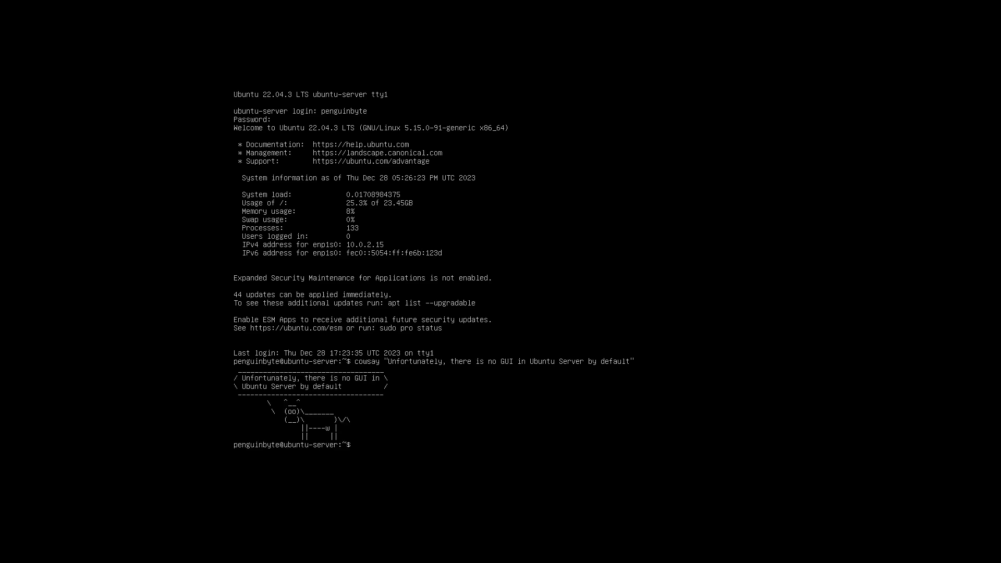
{"action": "type", "text": "sl"}
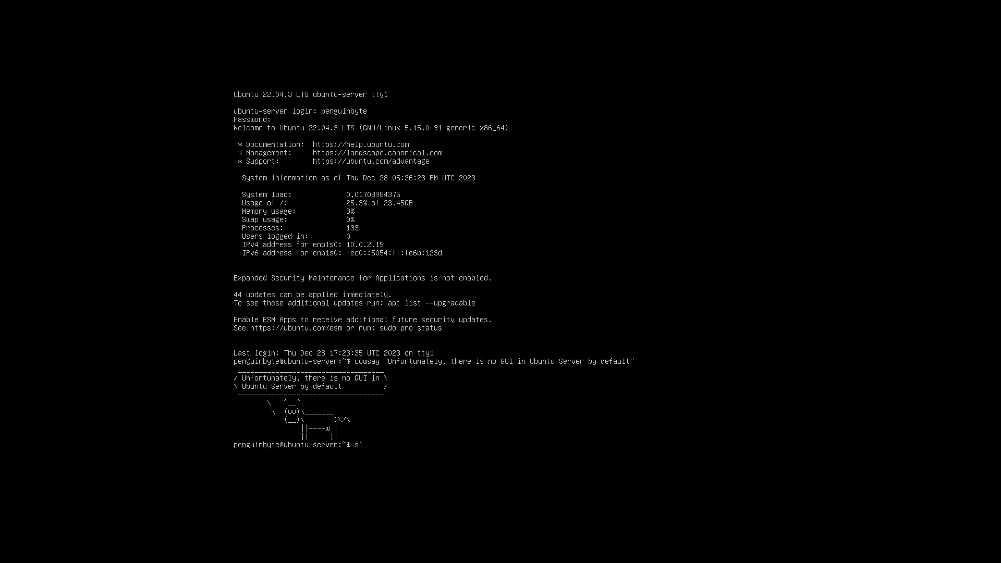
{"action": "key", "text": "Return"}
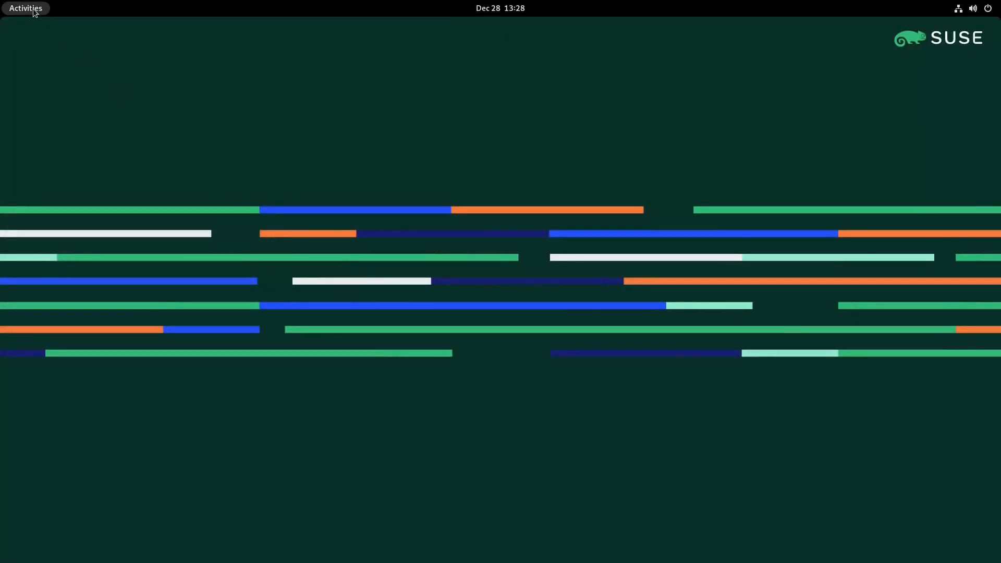
Show the second page of the app grid holding YaST, YaST2 Modules and Software
{"action": "left_click", "coordinate": [25, 8]}
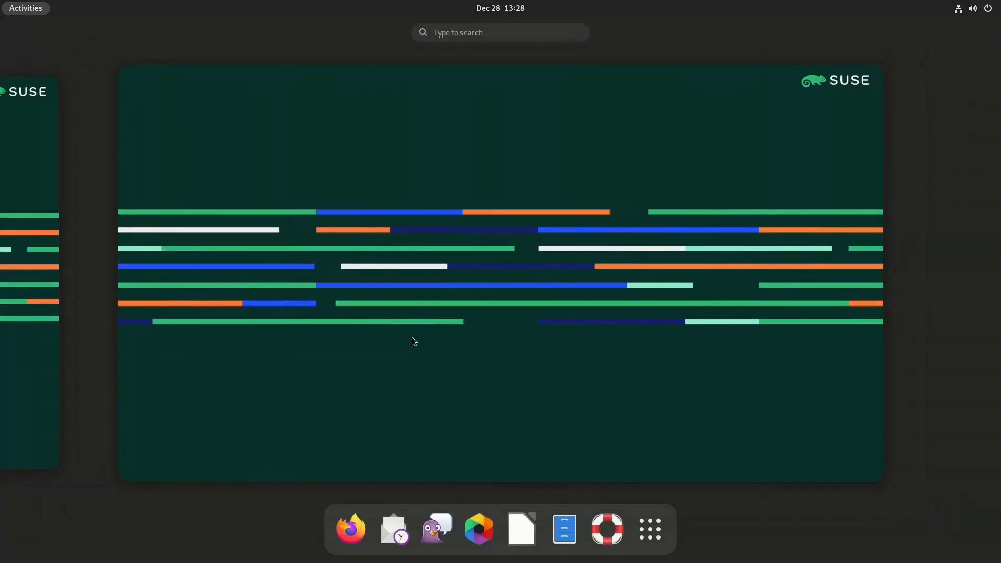
{"action": "left_click", "coordinate": [649, 529]}
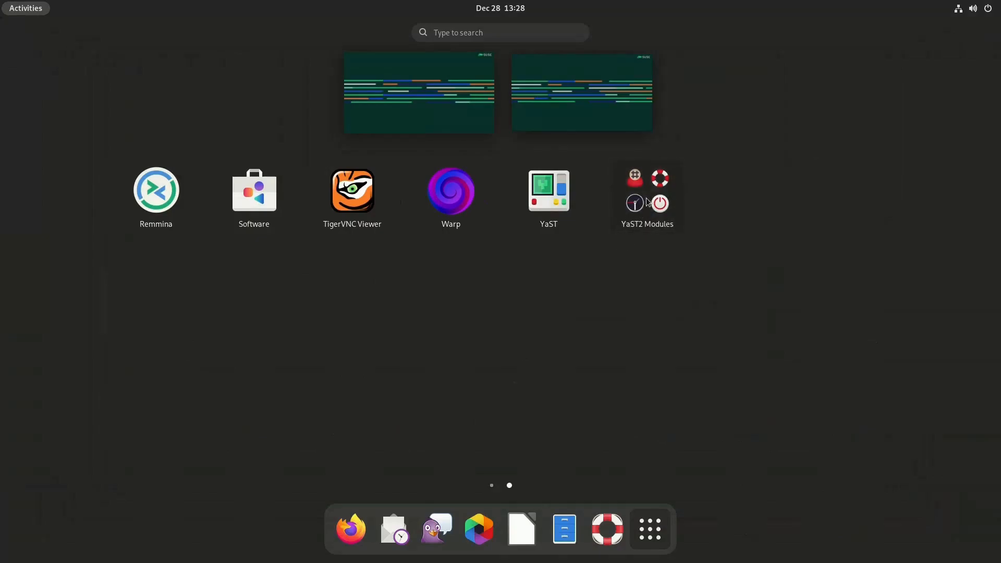
{"action": "left_click", "coordinate": [647, 192]}
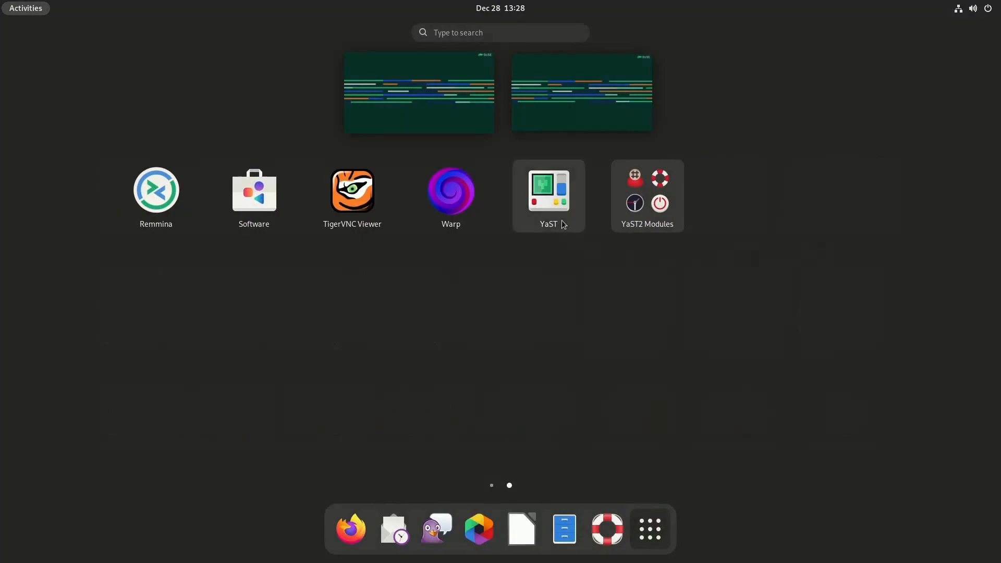
Launch the YaST Control Center module overview, then close it back to the SUSE desktop
{"action": "left_click", "coordinate": [549, 190]}
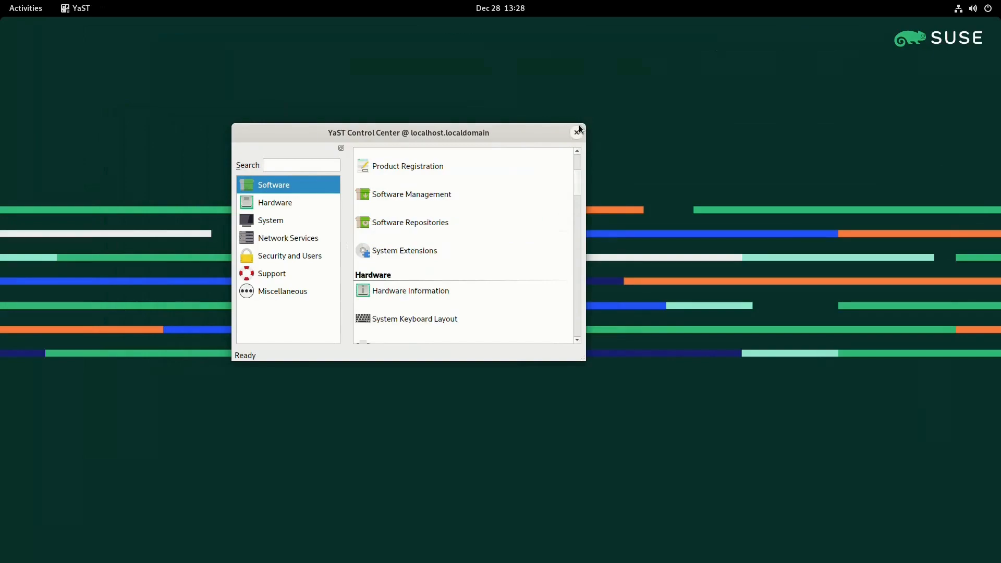
{"action": "left_click", "coordinate": [577, 132]}
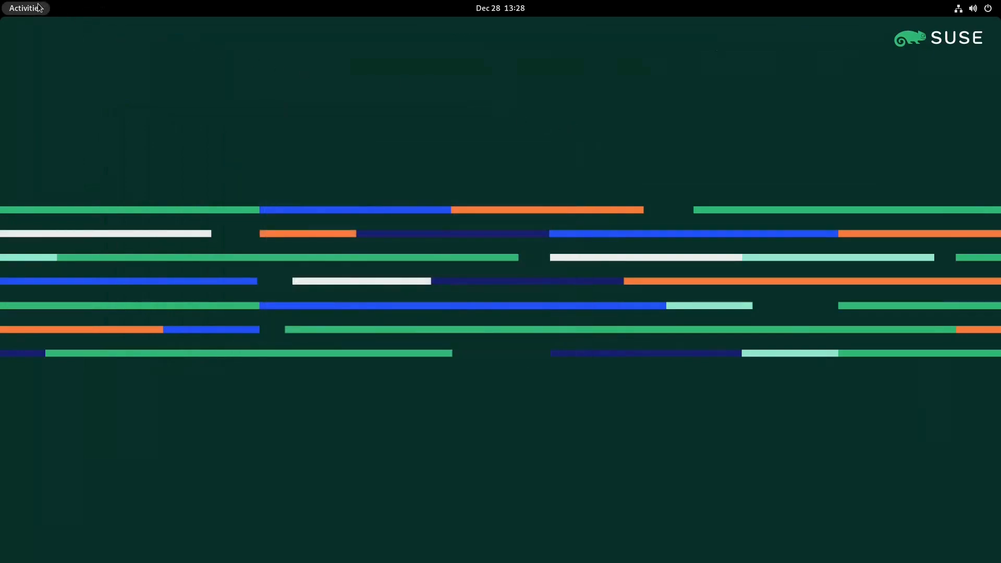
Launch Software from the dash and view its Explore page of featured apps
{"action": "left_click", "coordinate": [25, 8]}
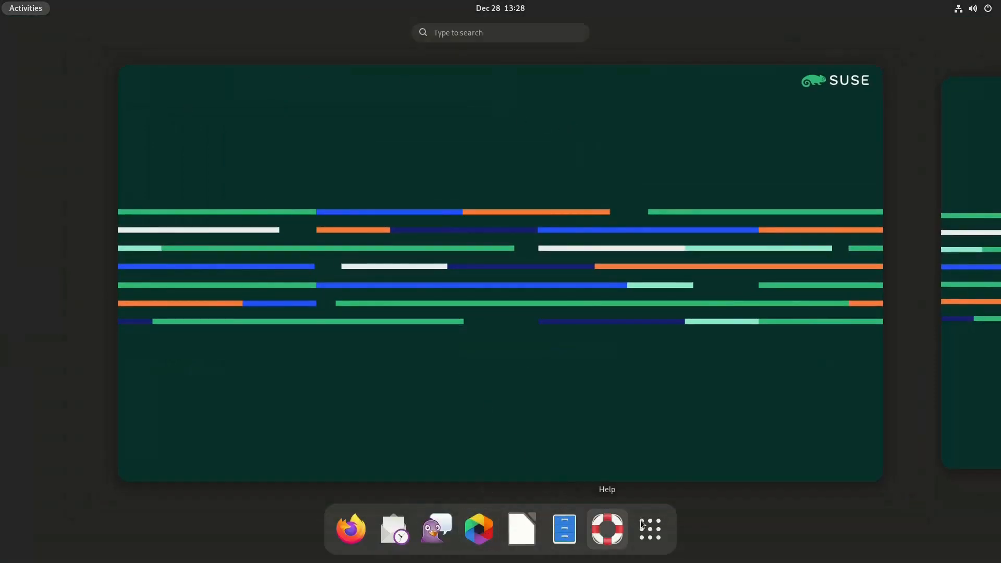
{"action": "left_click", "coordinate": [649, 528]}
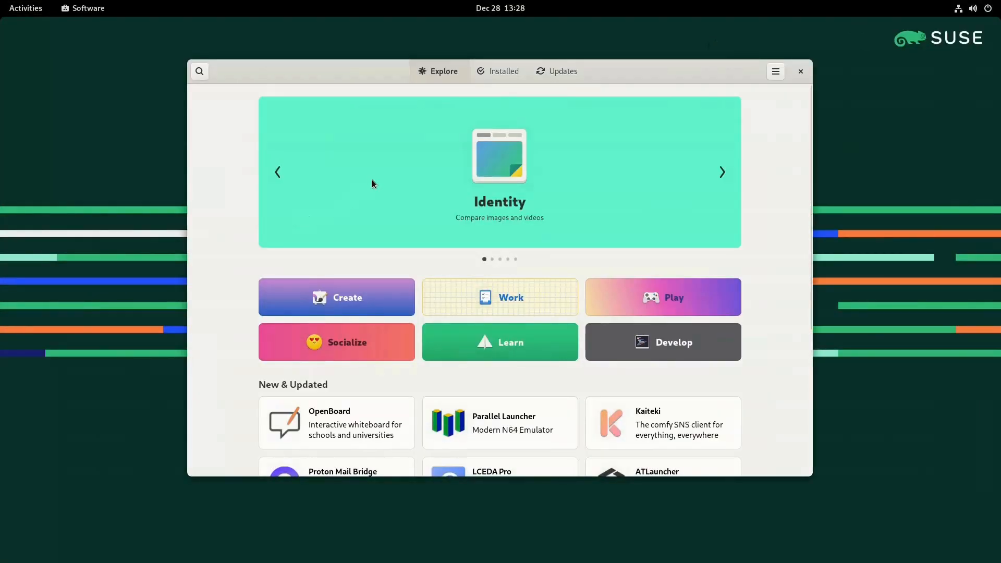
{"action": "left_click", "coordinate": [504, 71]}
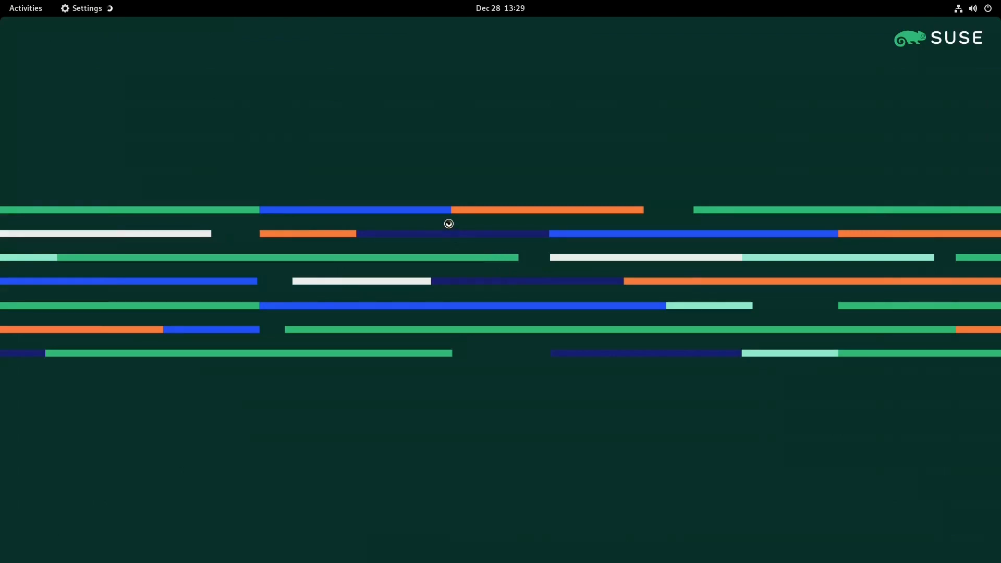
Show the About details identifying SUSE Linux Enterprise Desktop 15 SP5
{"action": "left_click", "coordinate": [86, 8]}
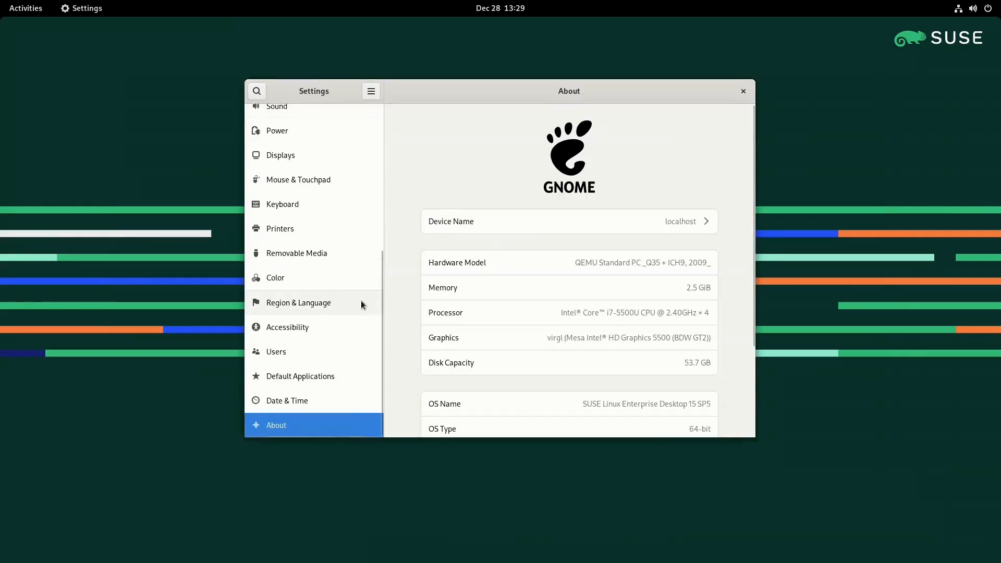
{"action": "scroll", "scroll_direction": "down", "scroll_amount": 3}
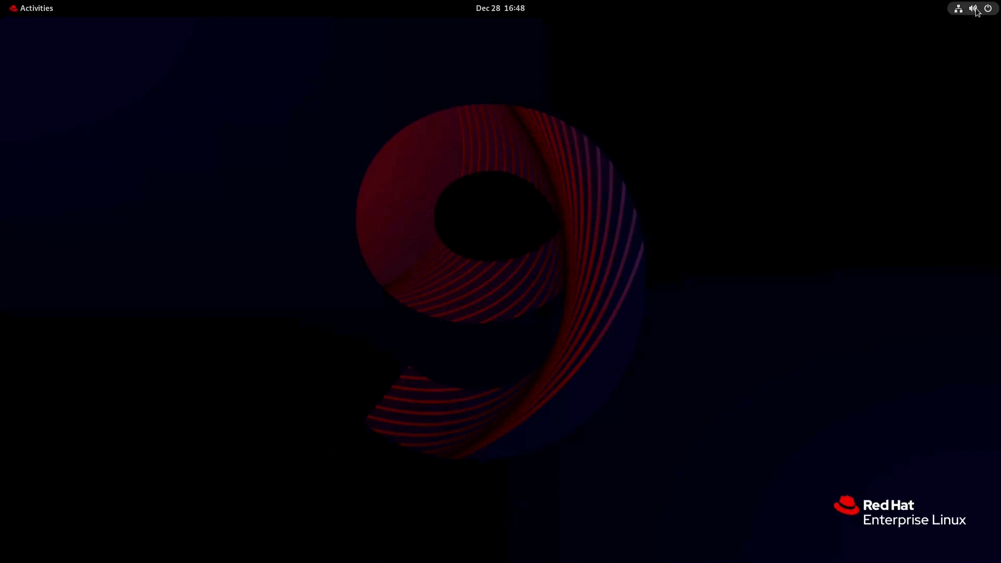
{"action": "left_click", "coordinate": [974, 8]}
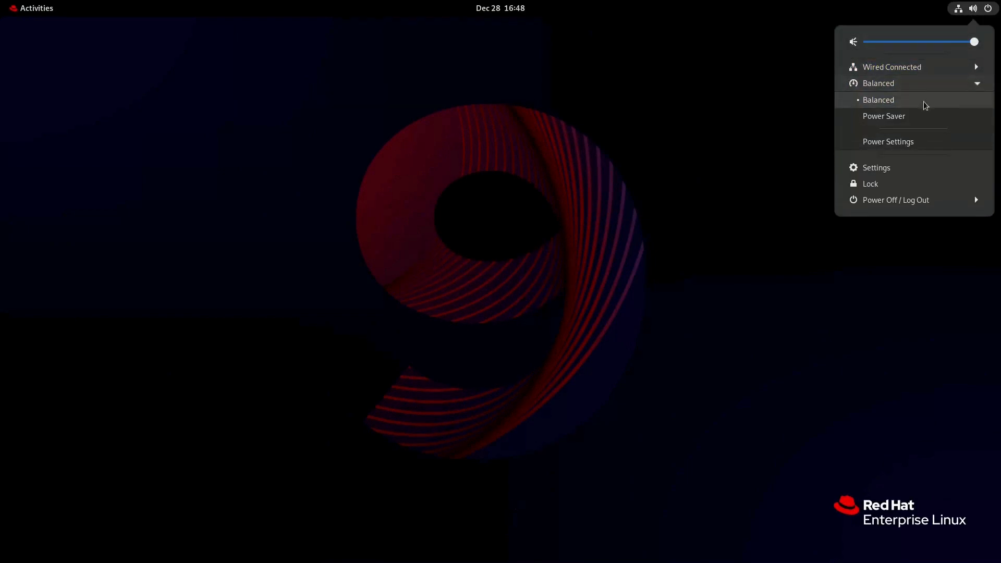
{"action": "left_click", "coordinate": [884, 116]}
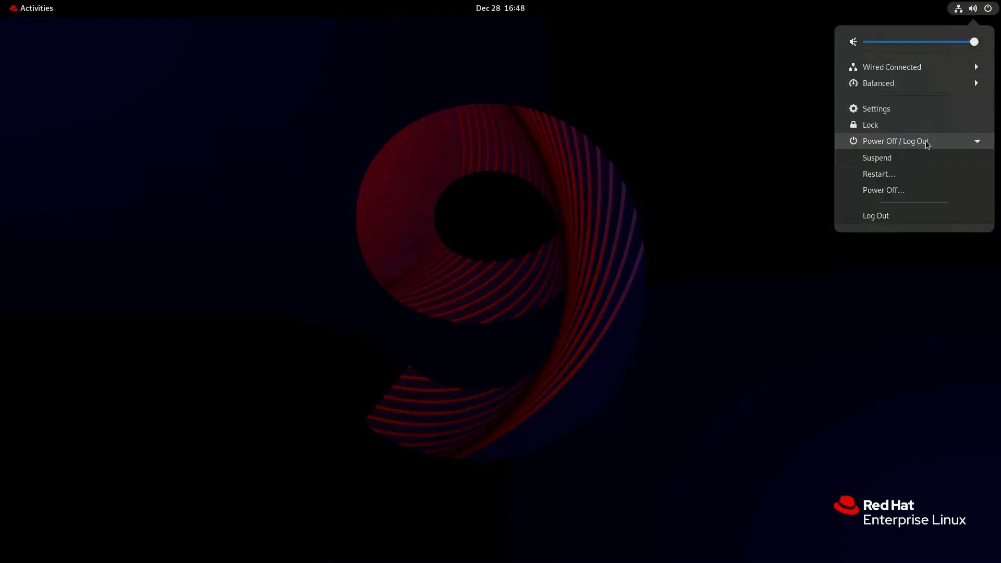
{"action": "left_click", "coordinate": [501, 8]}
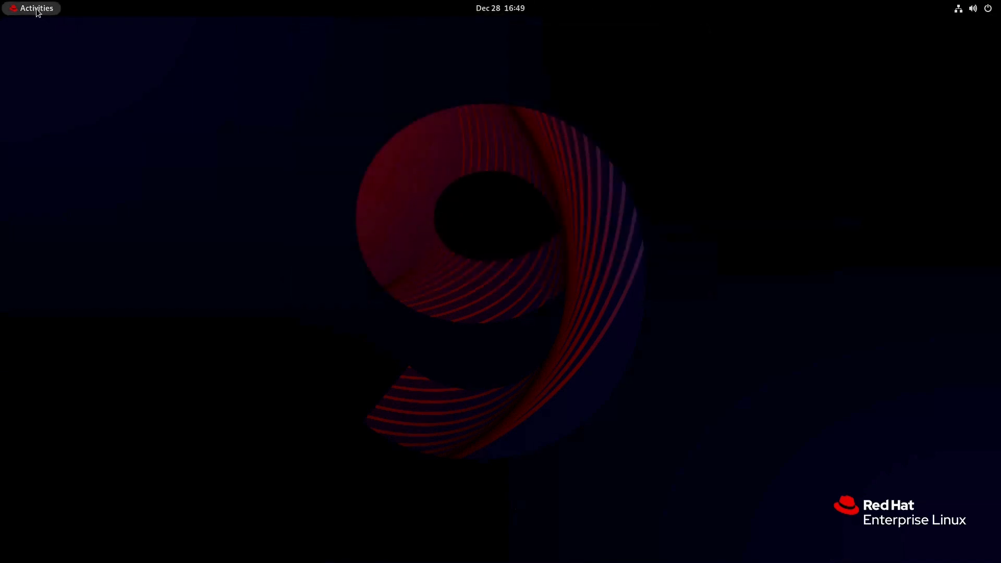
{"action": "left_click", "coordinate": [31, 8]}
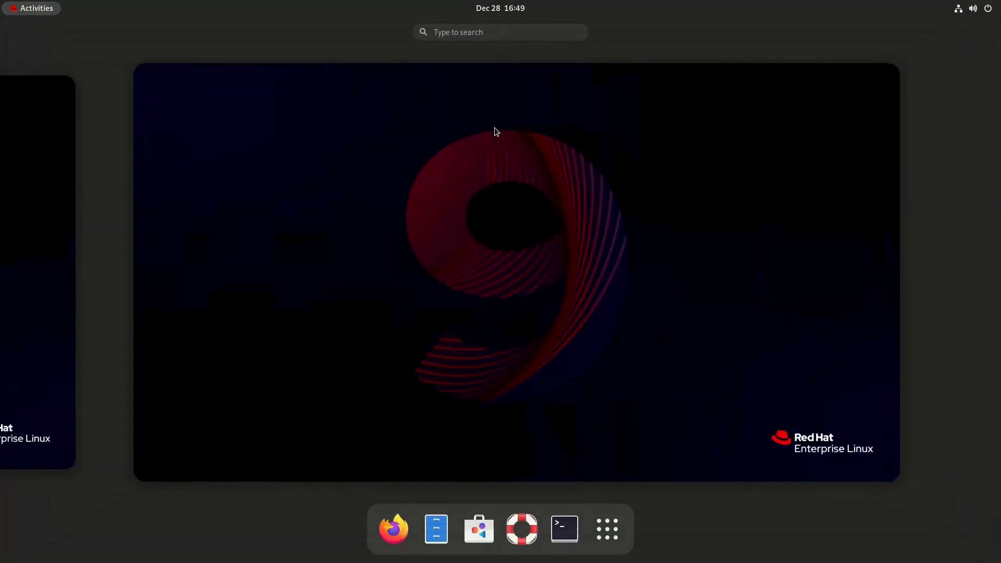
{"action": "mouse_move", "coordinate": [607, 530]}
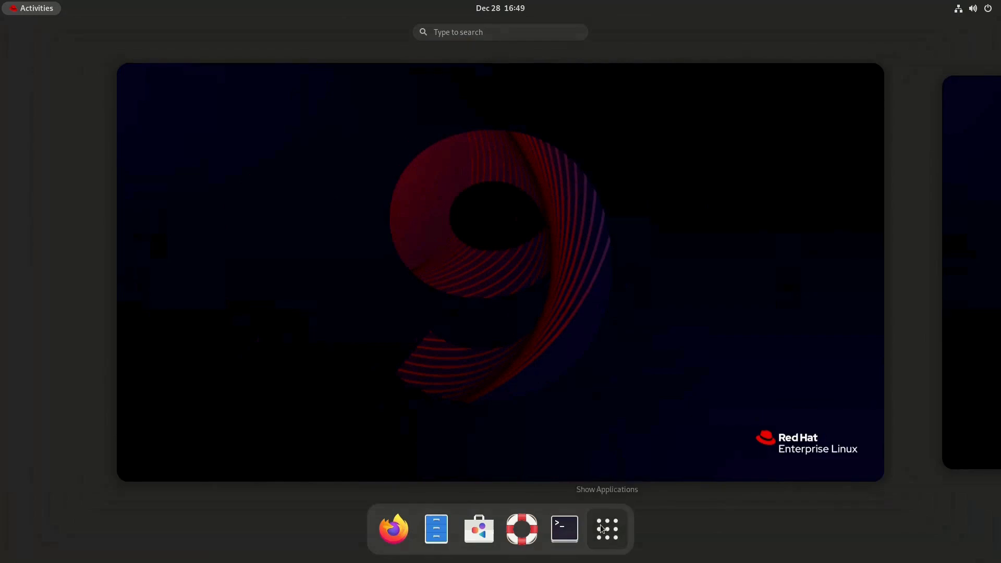
{"action": "left_click", "coordinate": [607, 530]}
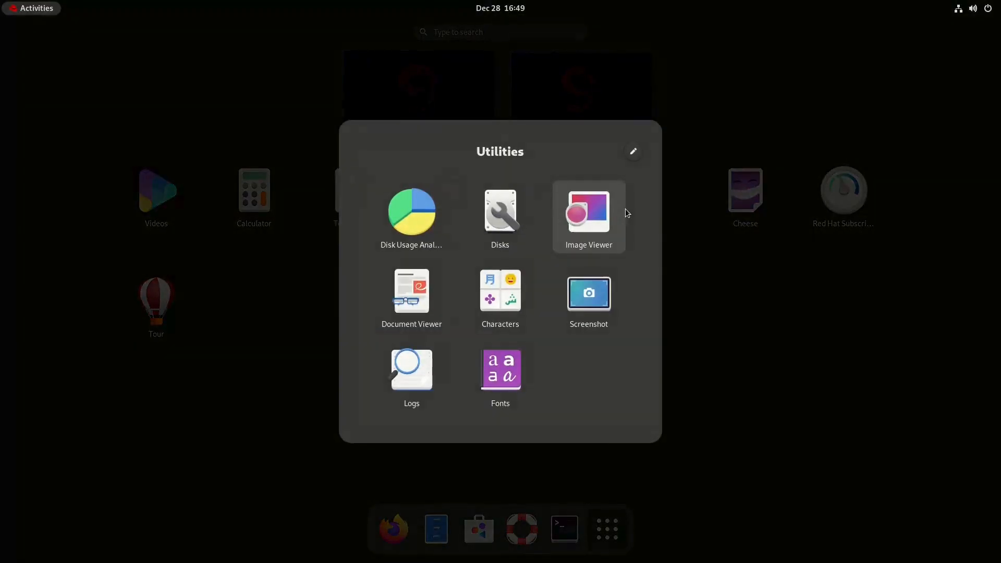
{"action": "left_click", "coordinate": [562, 470]}
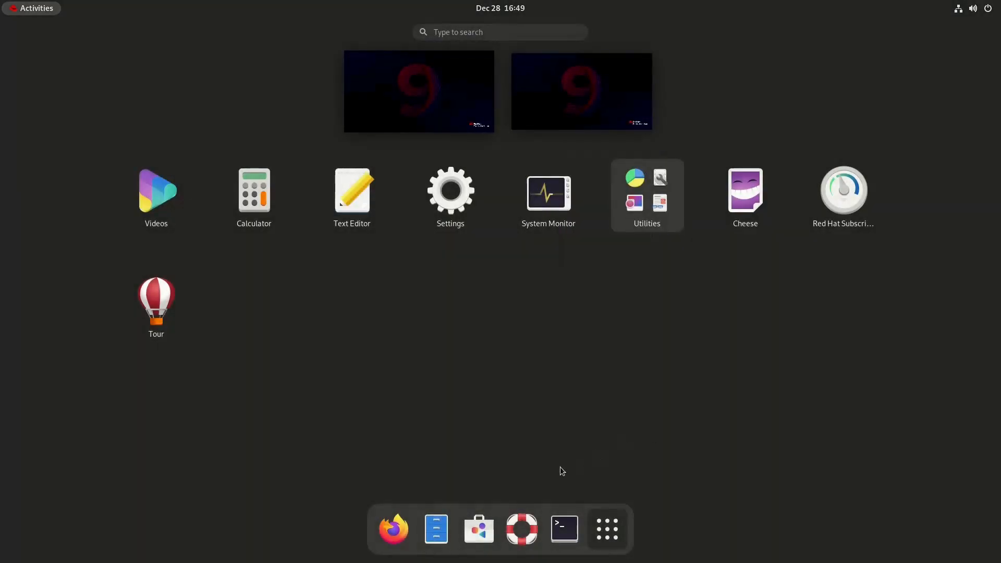
{"action": "left_click", "coordinate": [478, 529]}
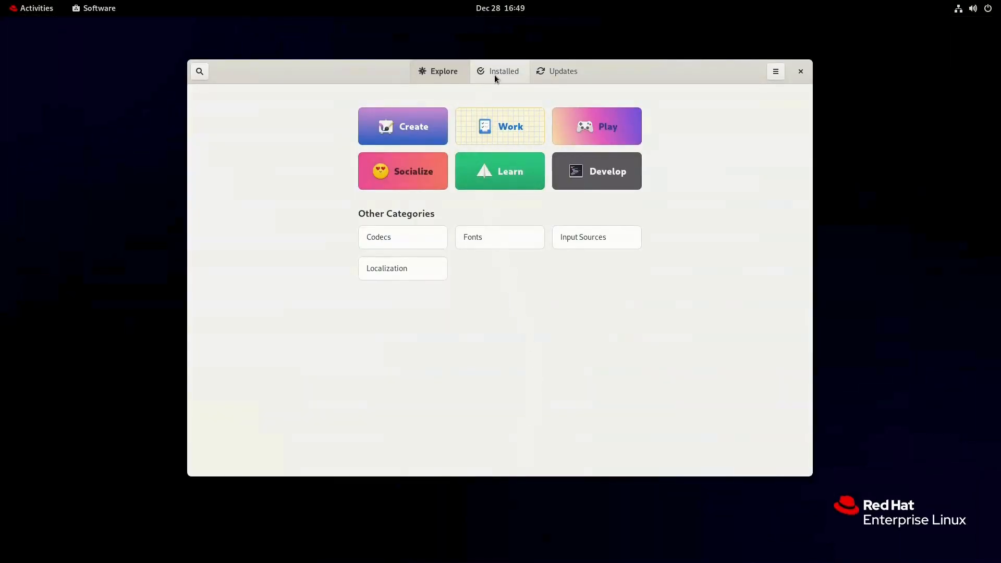
{"action": "left_click", "coordinate": [563, 71]}
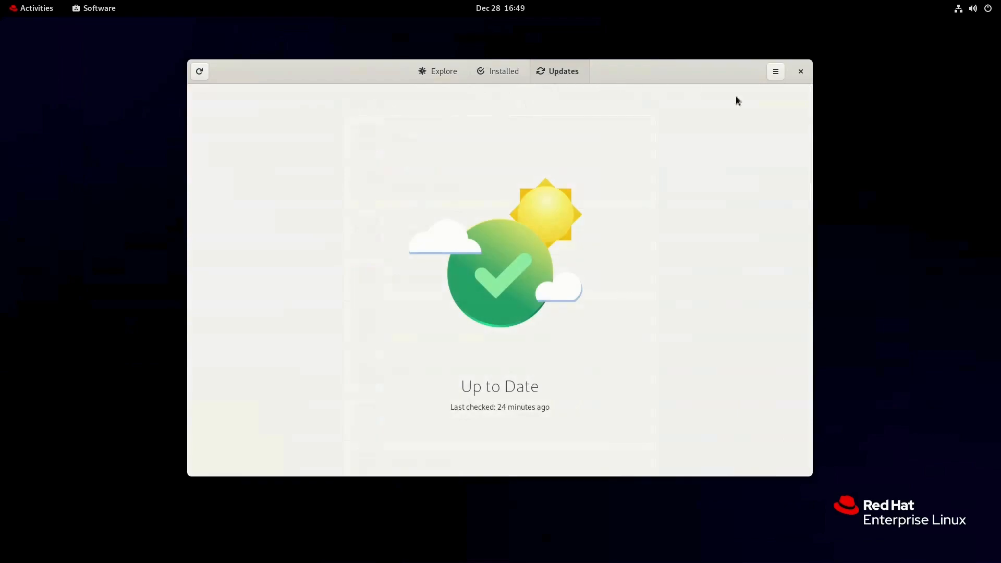
{"action": "left_click", "coordinate": [801, 71]}
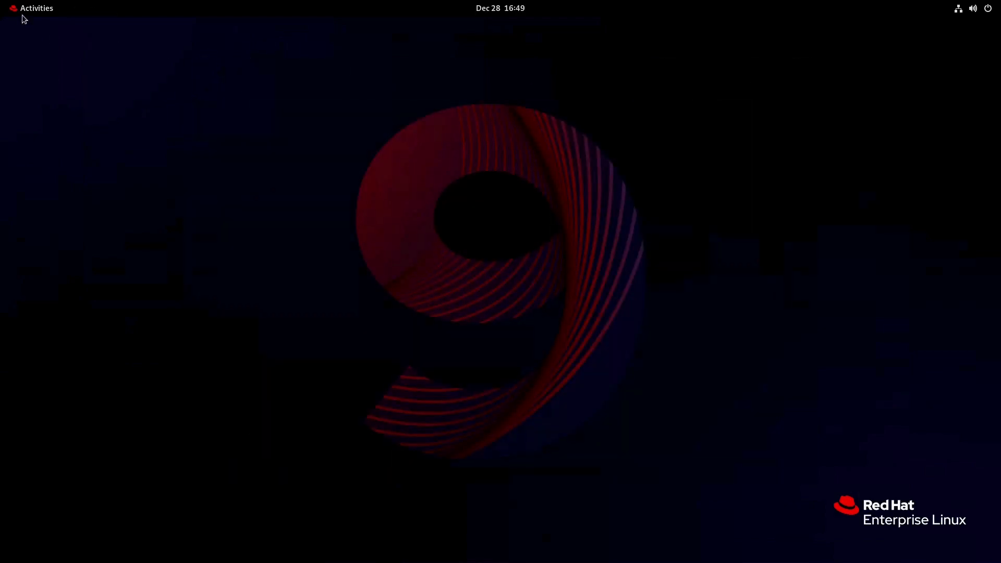
Launch Settings, view the About panel for Red Hat Enterprise Linux 9.3 (Plow), then close it
{"action": "left_click", "coordinate": [32, 8]}
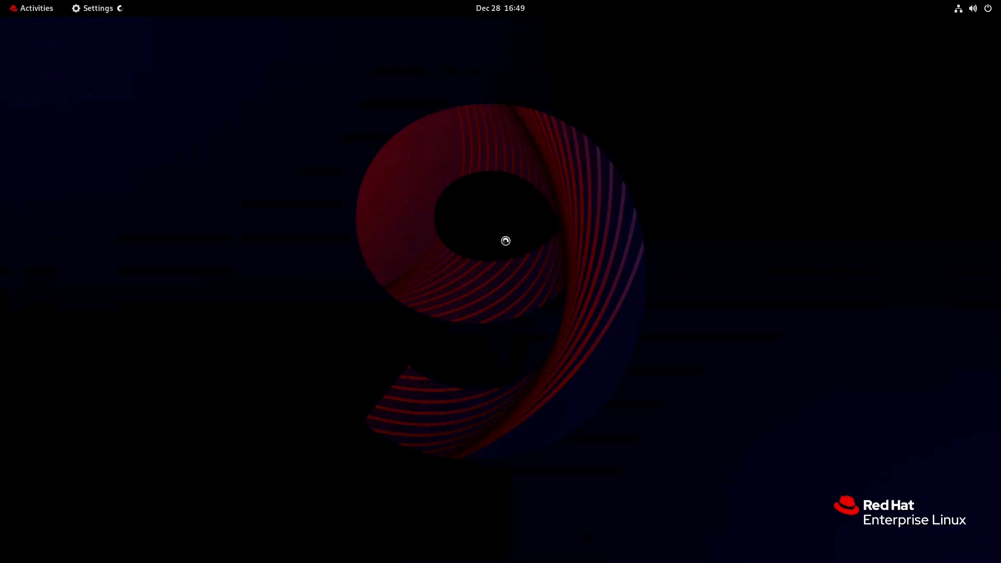
{"action": "mouse_move", "coordinate": [130, 417]}
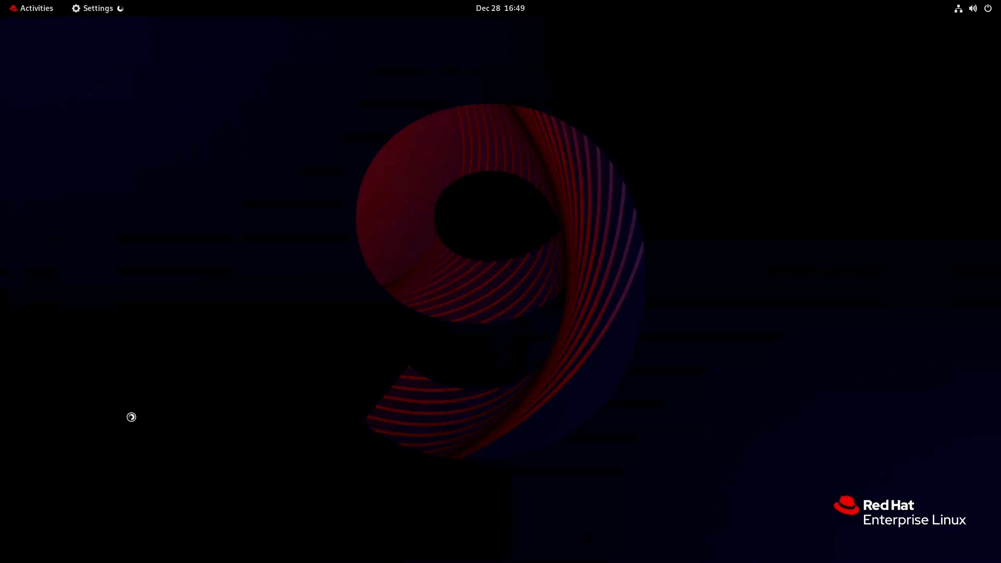
{"action": "left_click", "coordinate": [98, 8]}
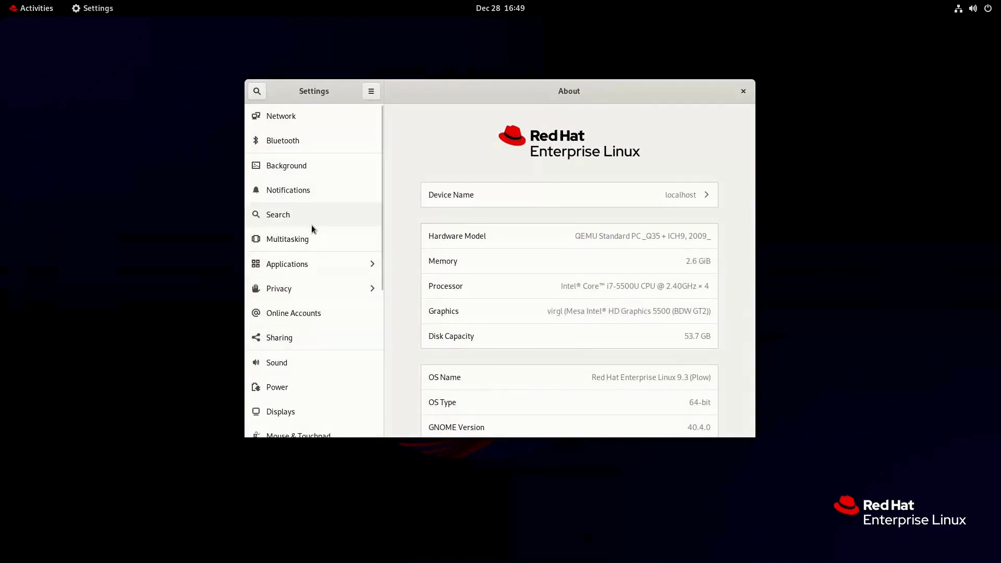
{"action": "scroll", "scroll_direction": "down", "scroll_amount": 3}
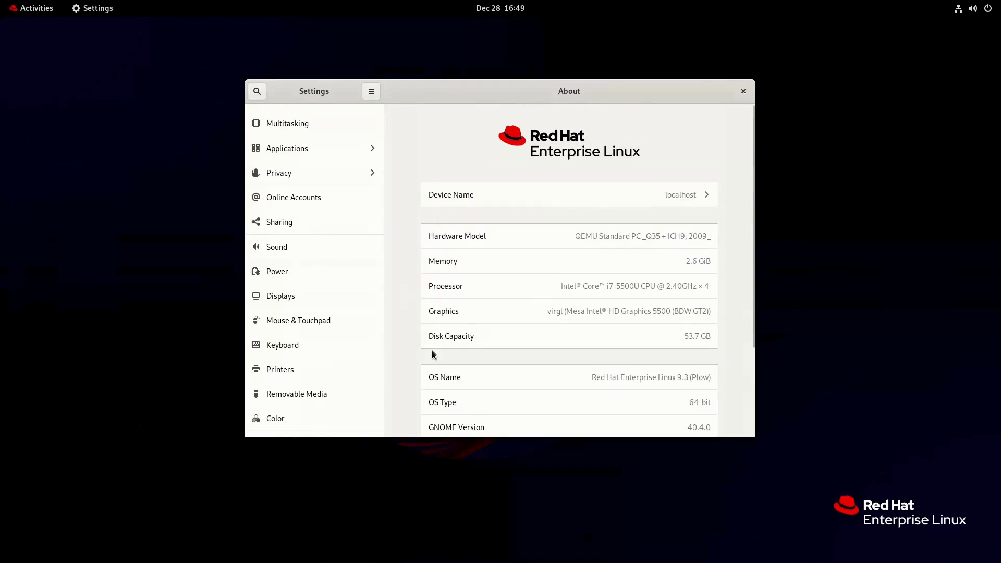
{"action": "mouse_move", "coordinate": [407, 265]}
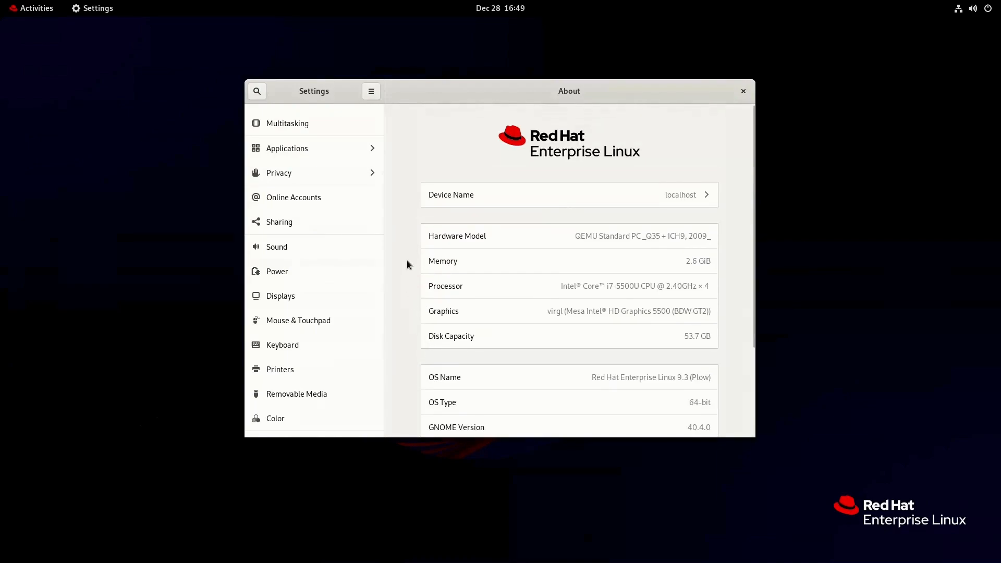
{"action": "left_click", "coordinate": [742, 92]}
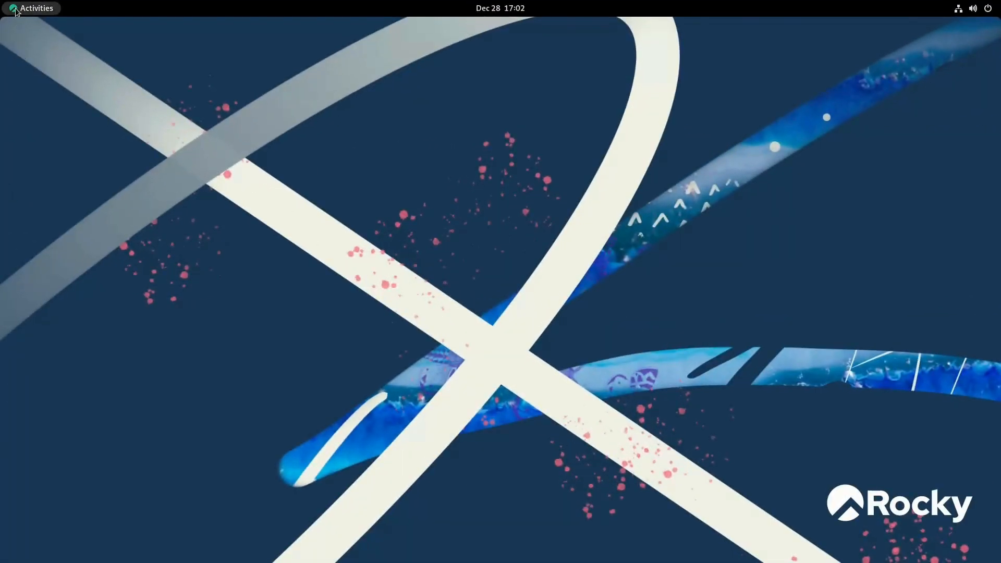
Browse the Rocky Linux app grid and launch Software from the dash
{"action": "left_click", "coordinate": [32, 8]}
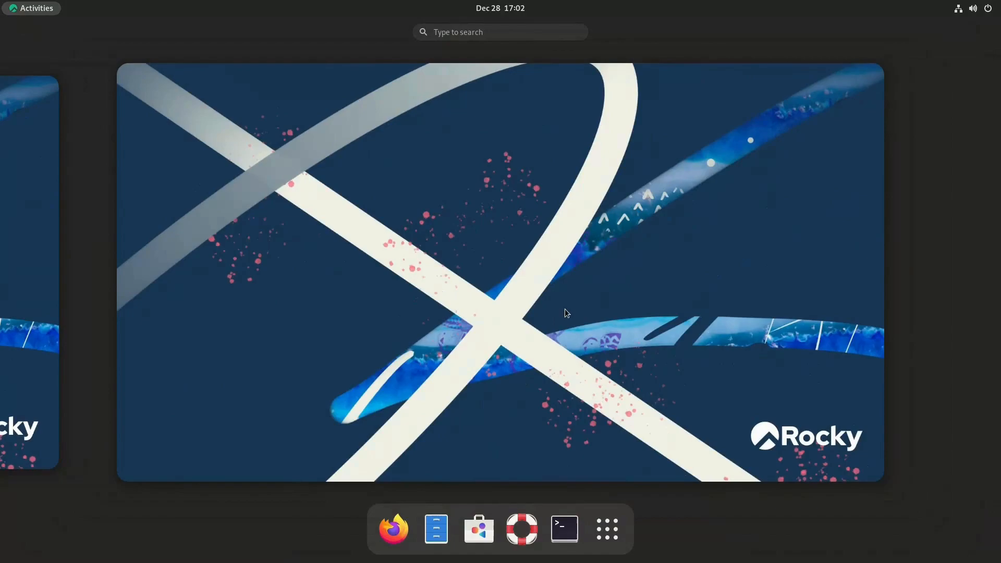
{"action": "left_click", "coordinate": [606, 529]}
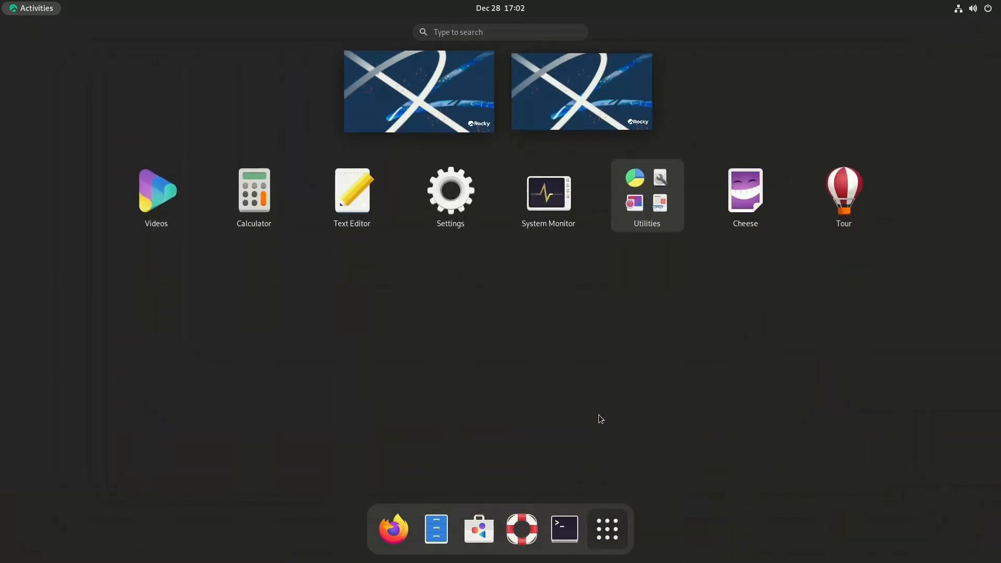
{"action": "left_click", "coordinate": [647, 192]}
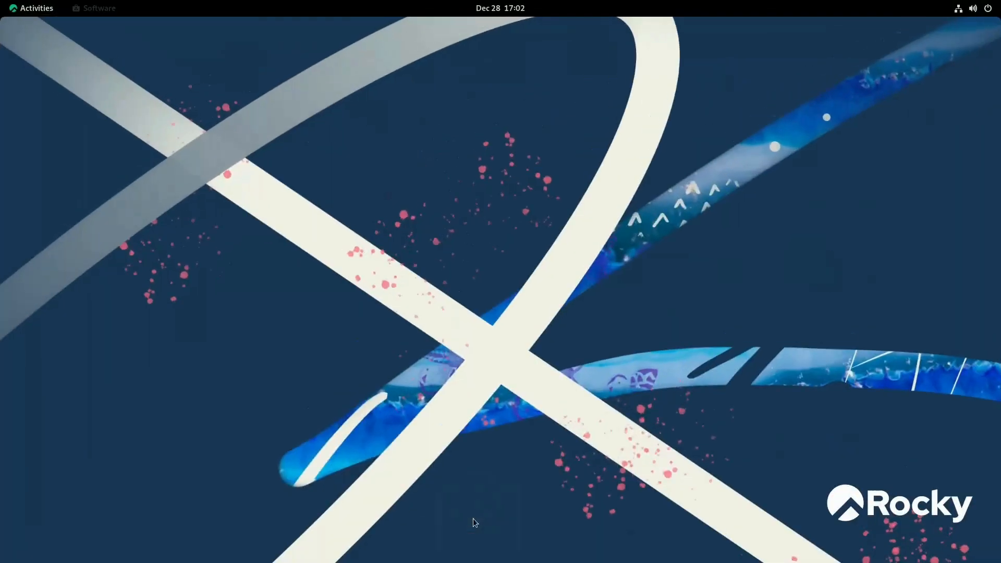
{"action": "left_click", "coordinate": [98, 9]}
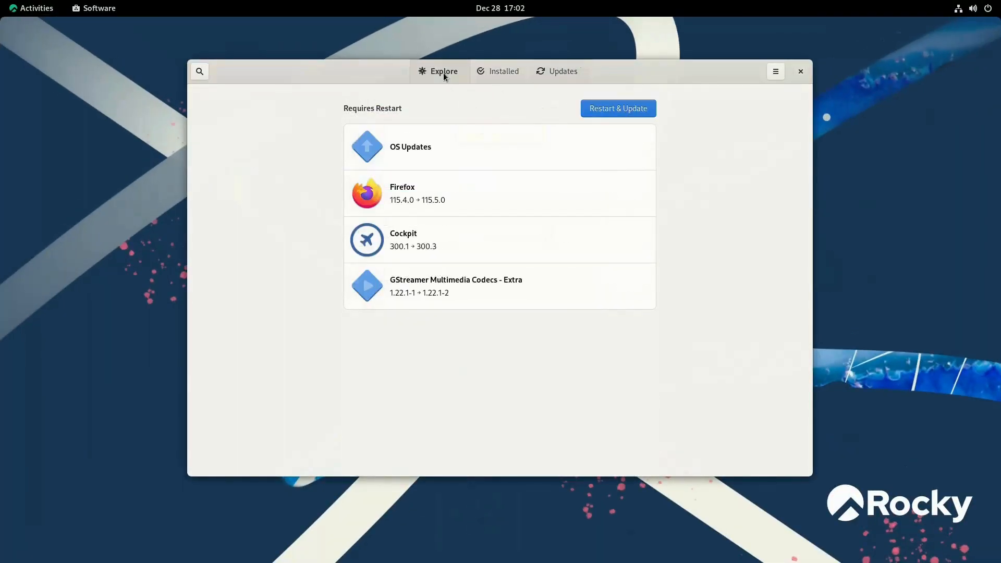
{"action": "left_click", "coordinate": [444, 71]}
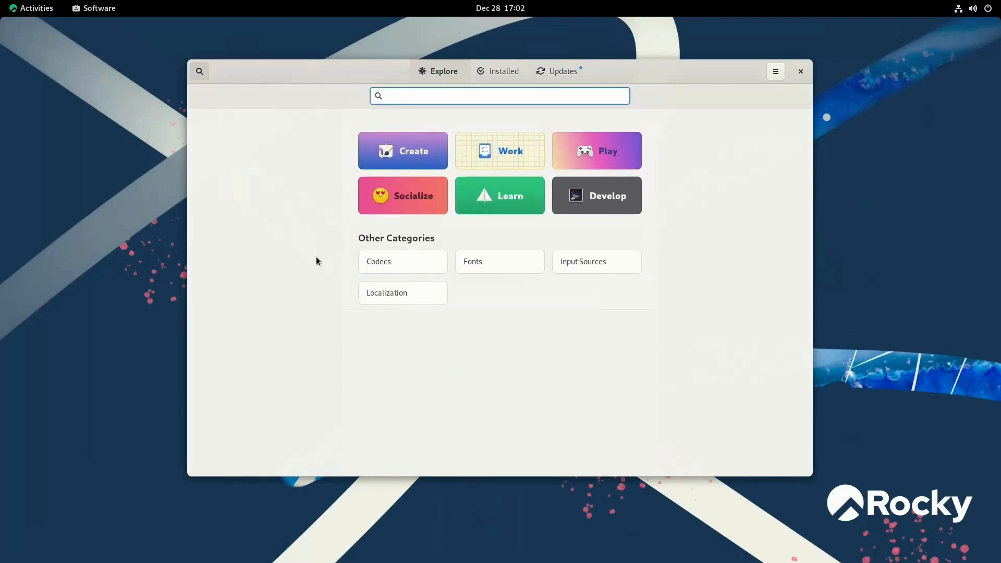
{"action": "type", "text": "firefox"}
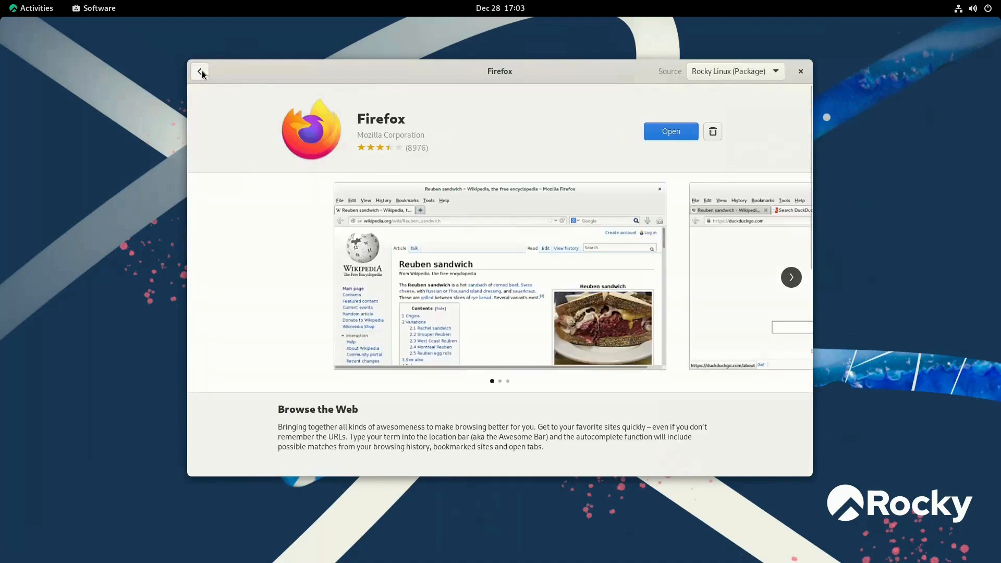
{"action": "left_click", "coordinate": [201, 71]}
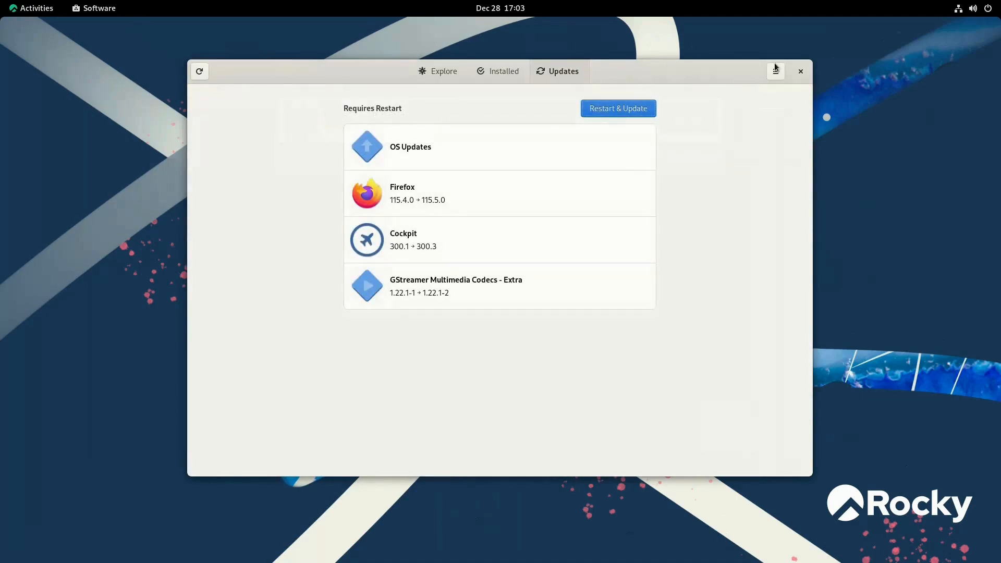
{"action": "left_click", "coordinate": [801, 70]}
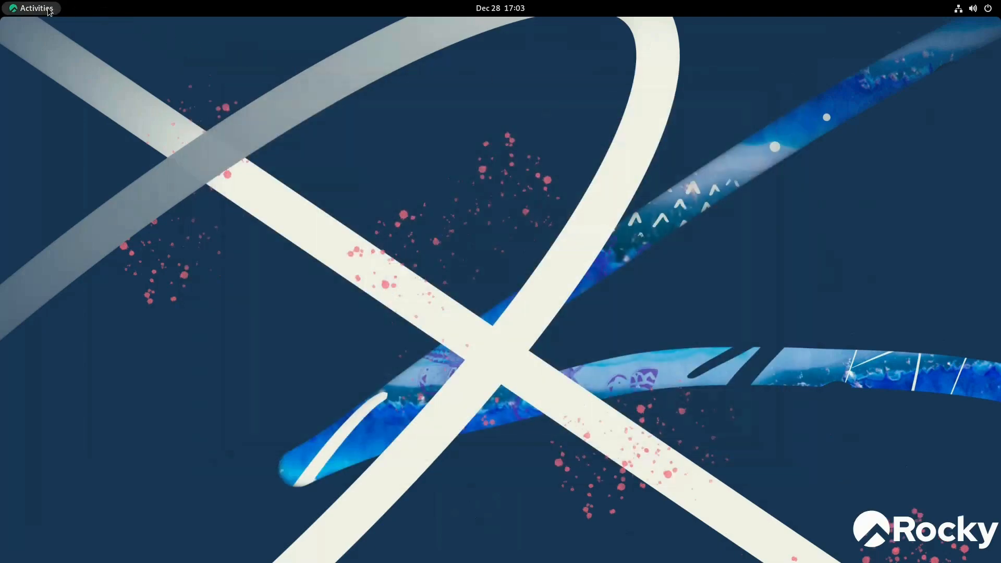
Reach the About page in Settings showing Rocky Linux 9.3 (Blue Onyx), GNOME 40.4.0, Wayland, KVM
{"action": "left_click", "coordinate": [30, 8]}
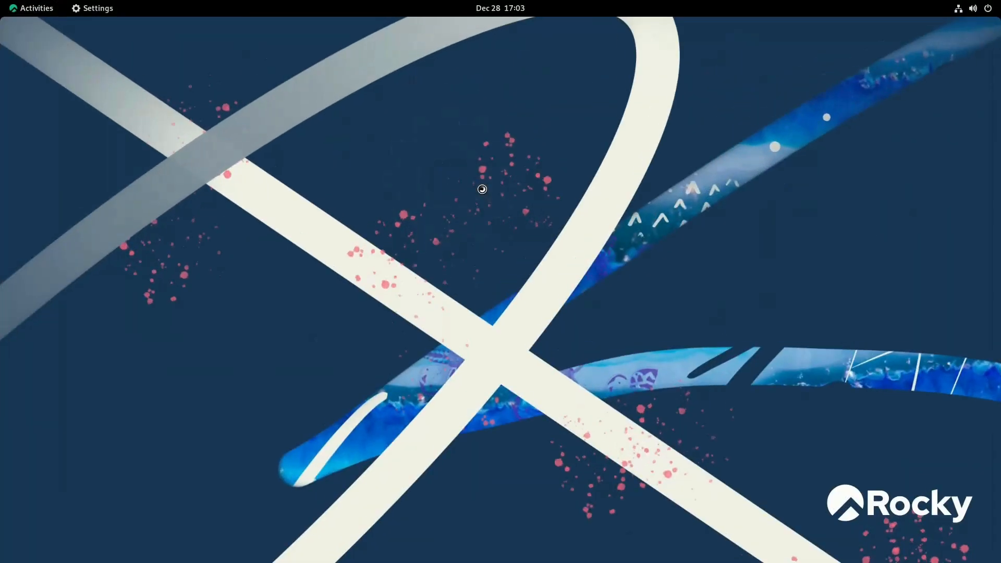
{"action": "left_click", "coordinate": [98, 9]}
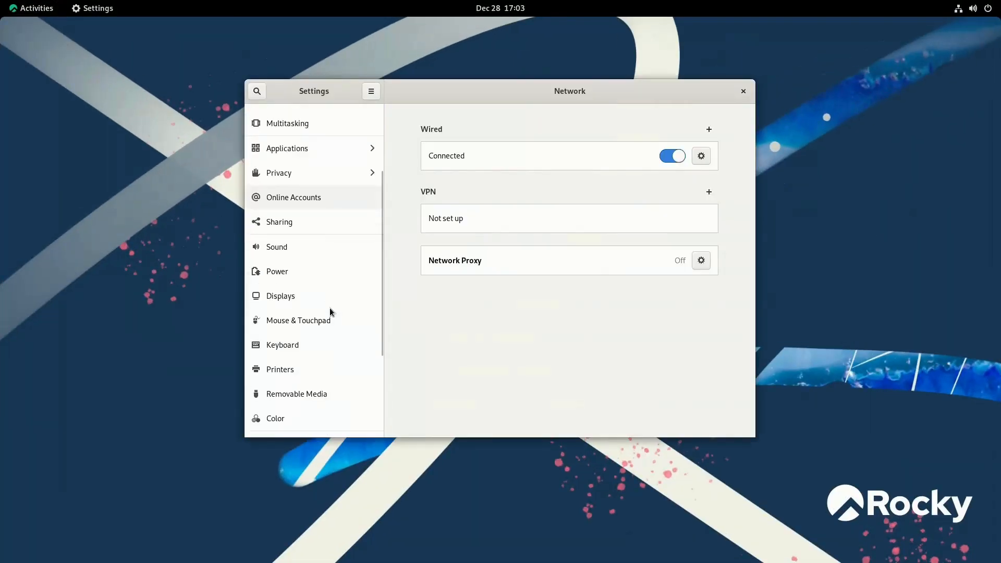
{"action": "scroll", "scroll_direction": "down", "scroll_amount": 3}
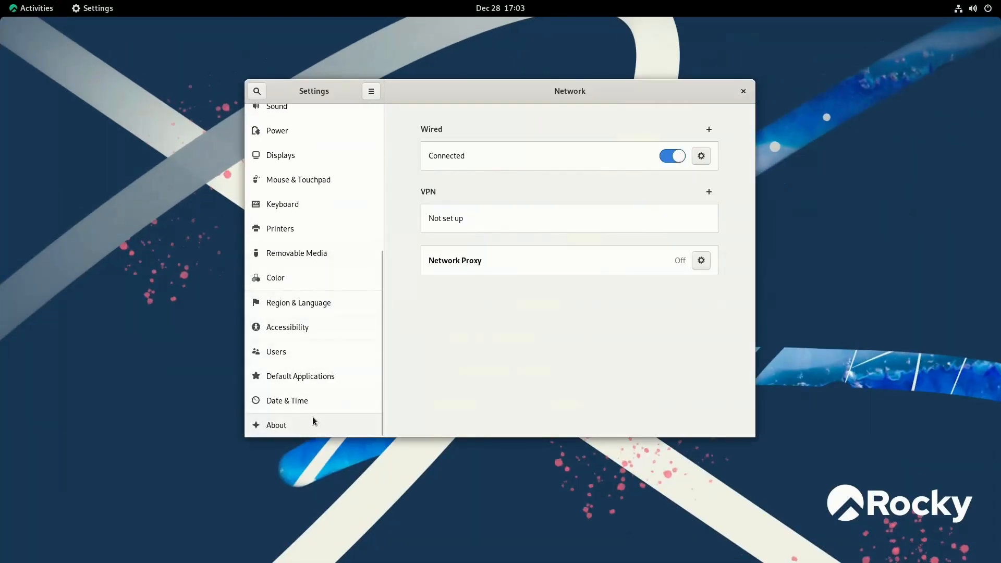
{"action": "left_click", "coordinate": [276, 425]}
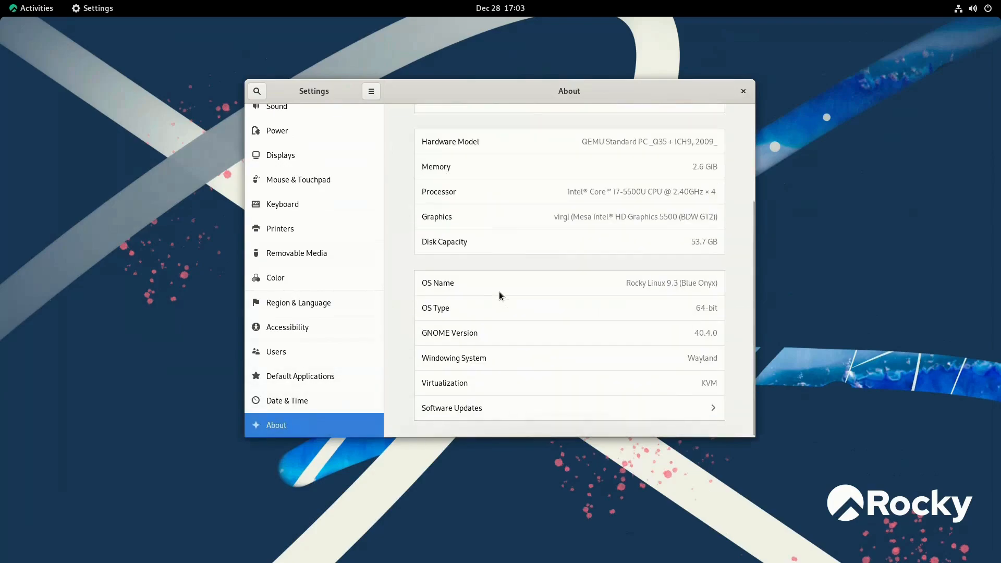